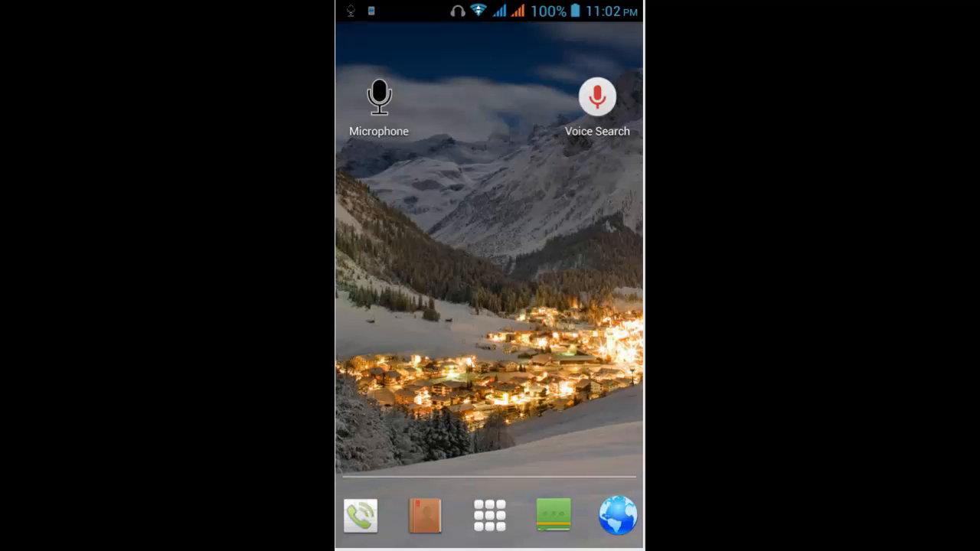
Step: Open the app drawer, scroll the app list, and launch Google Play Store
{"action": "left_click", "coordinate": [489, 515]}
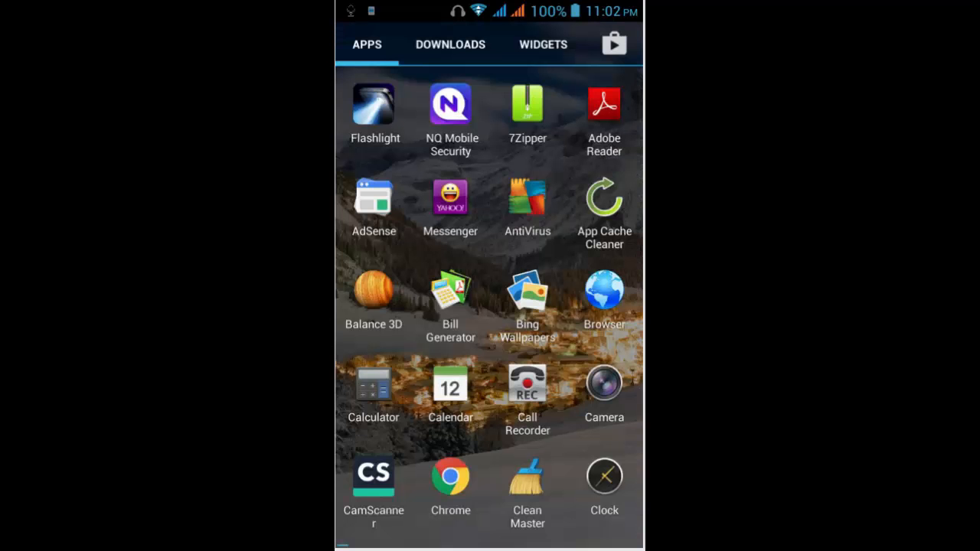
{"action": "scroll", "scroll_direction": "down", "scroll_amount": 3}
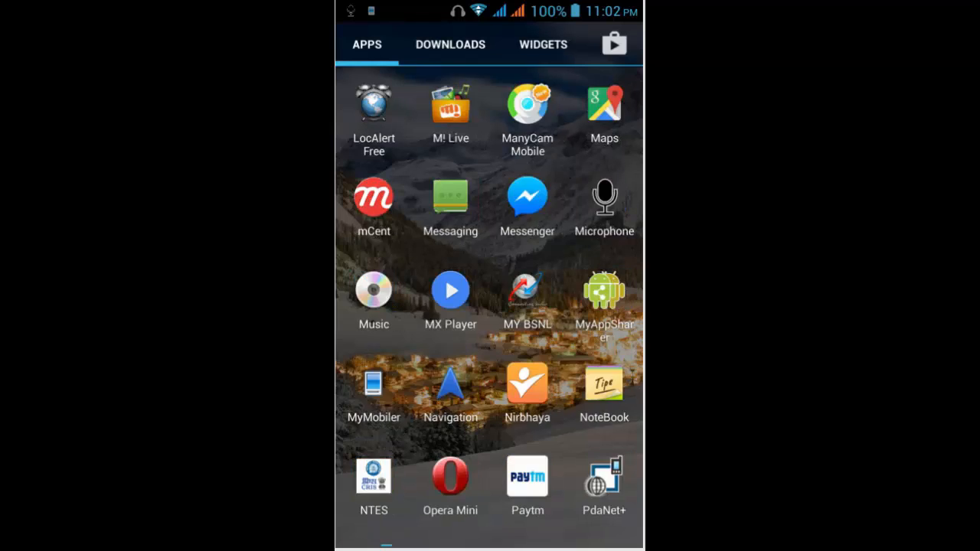
{"action": "left_click", "coordinate": [614, 43]}
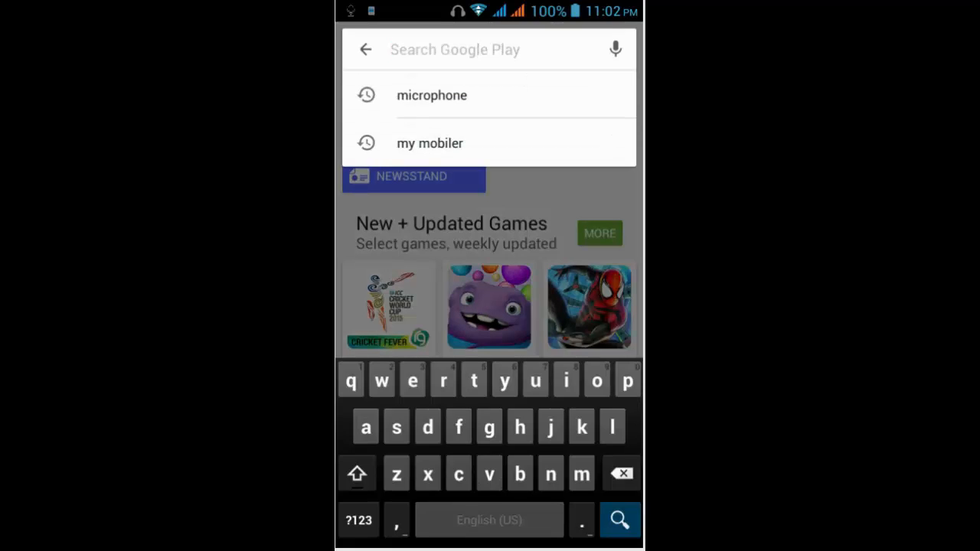
Step: Search Google Play for 'micro' and pick the 'microphone' suggestion
{"action": "type", "text": "mi"}
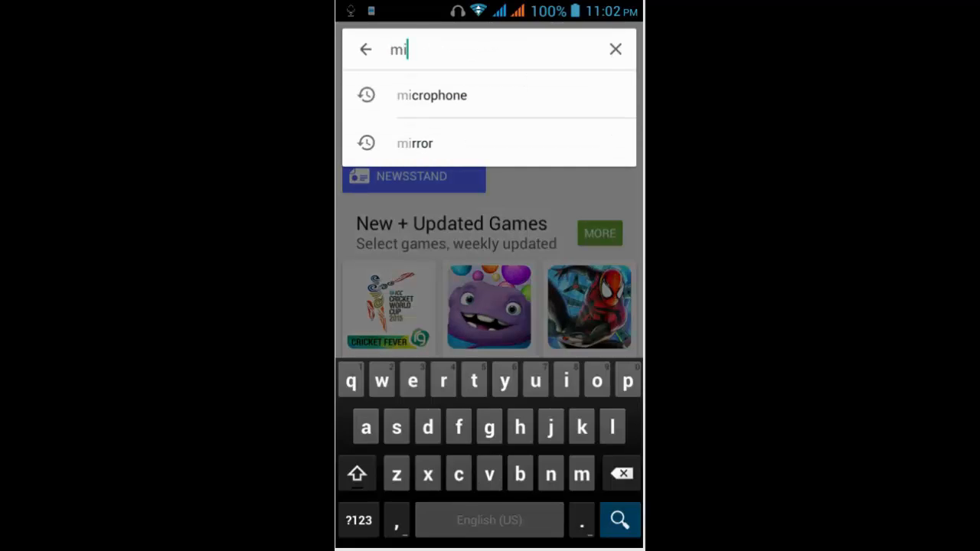
{"action": "type", "text": "cro"}
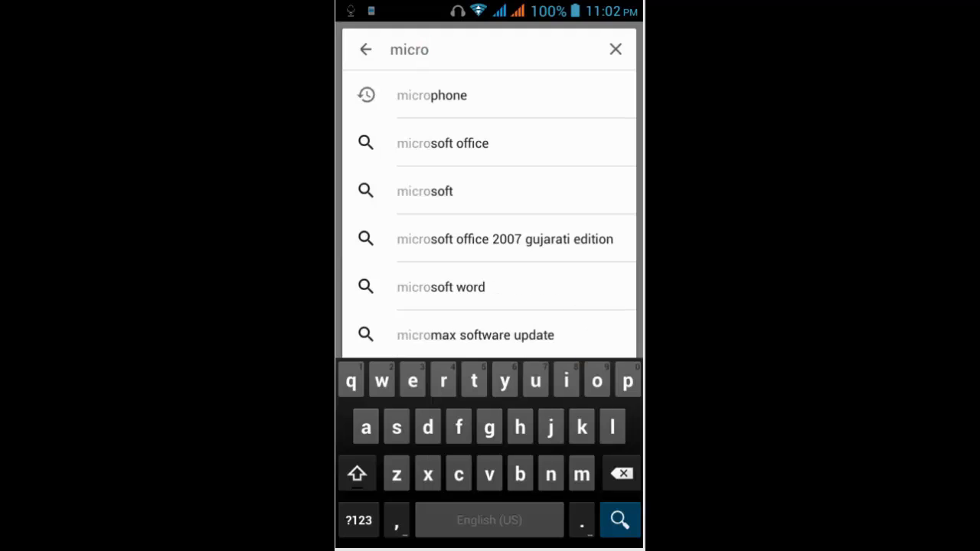
{"action": "left_click", "coordinate": [431, 95]}
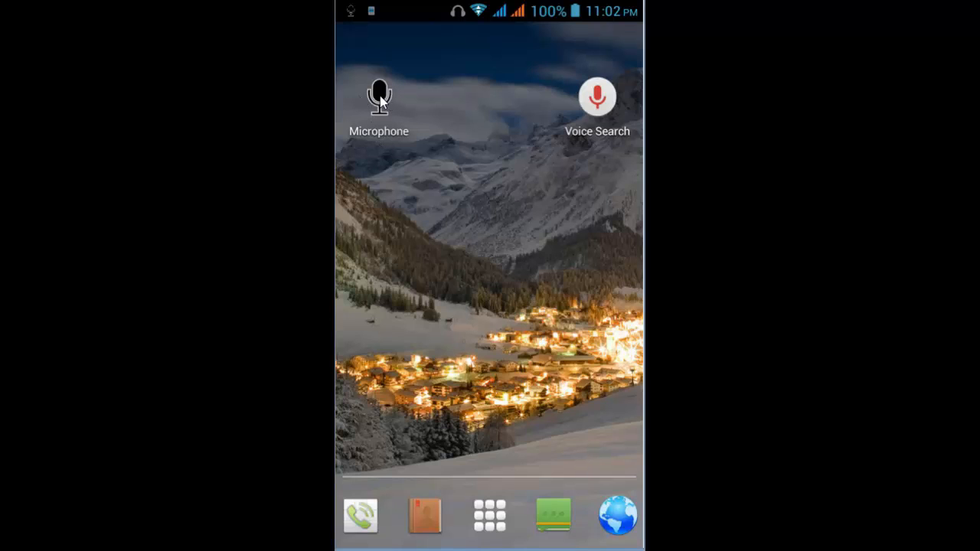
Step: Launch the Microphone app and toggle its red mic icon off
{"action": "left_click", "coordinate": [379, 96]}
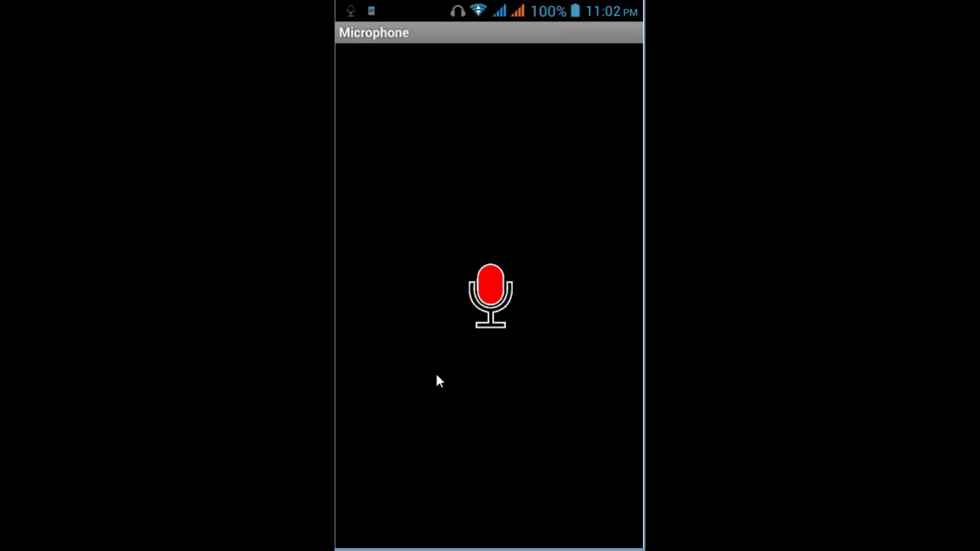
{"action": "mouse_move", "coordinate": [442, 257]}
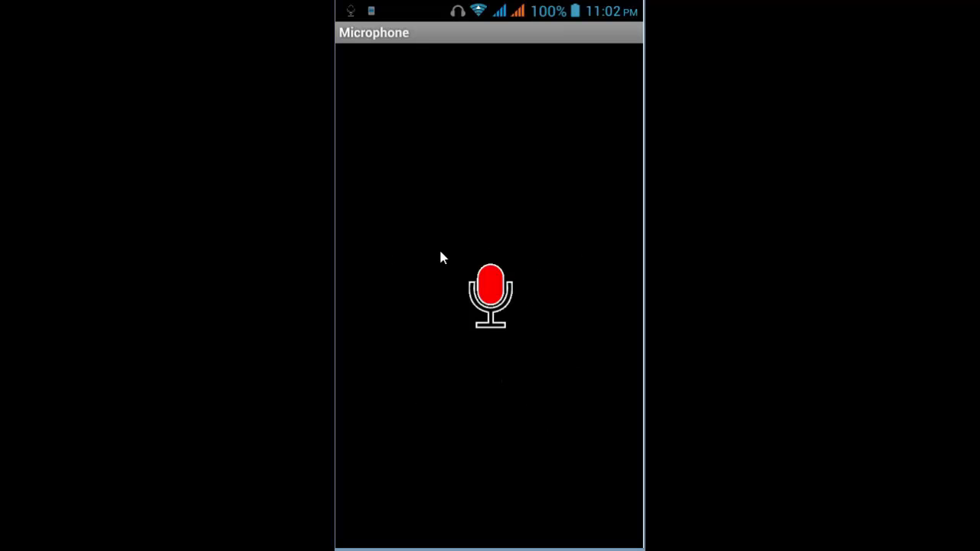
{"action": "mouse_move", "coordinate": [534, 185]}
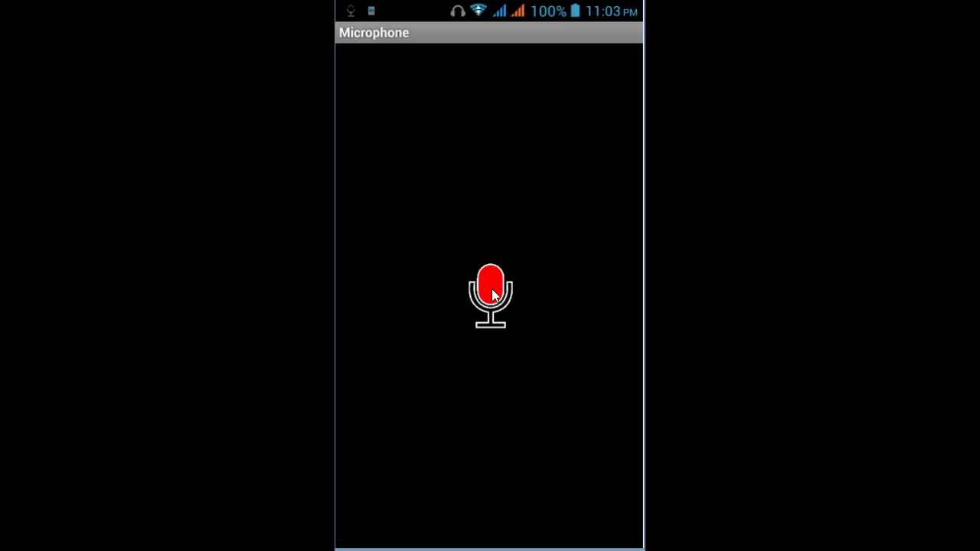
{"action": "left_click", "coordinate": [490, 295]}
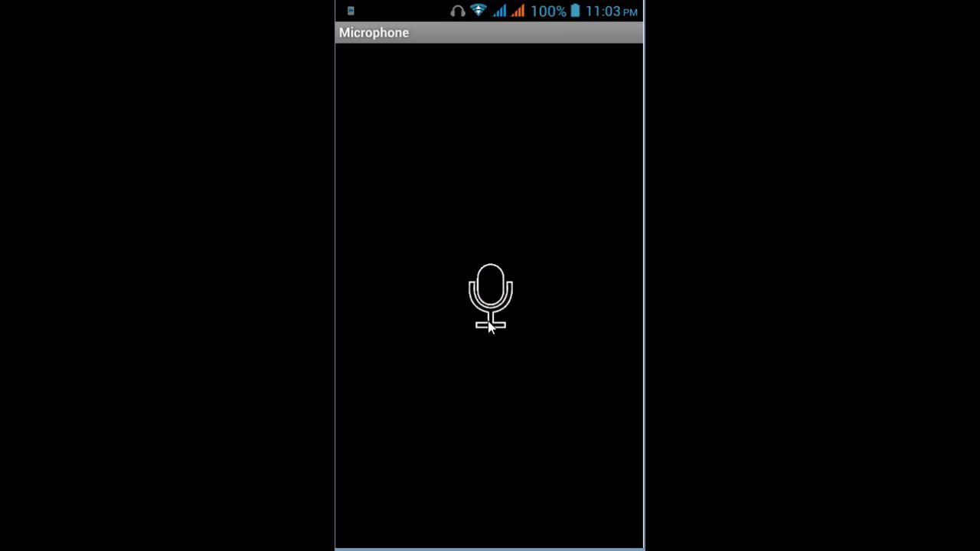
{"action": "left_click", "coordinate": [489, 297]}
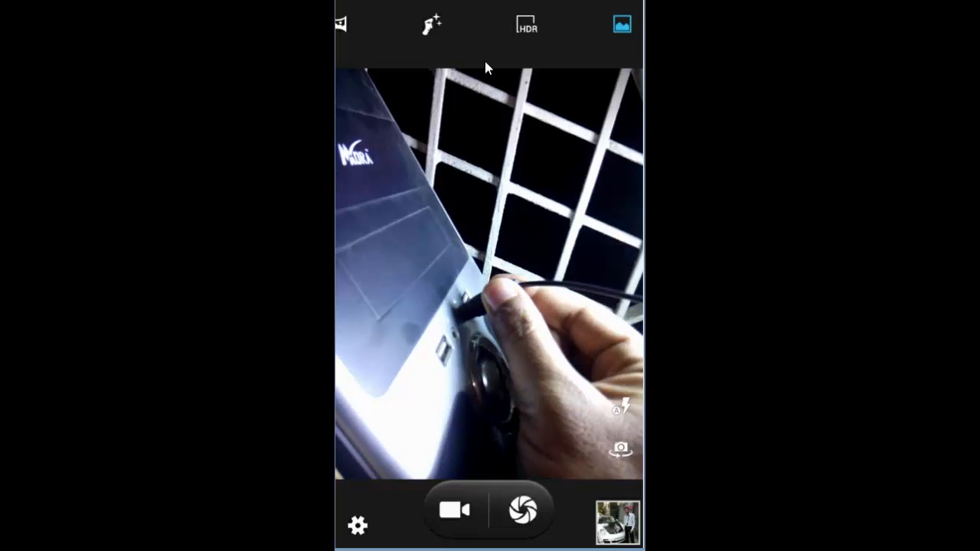
Step: Leave the camera view of the cable plugged into the PC front jack
{"action": "left_click", "coordinate": [490, 288]}
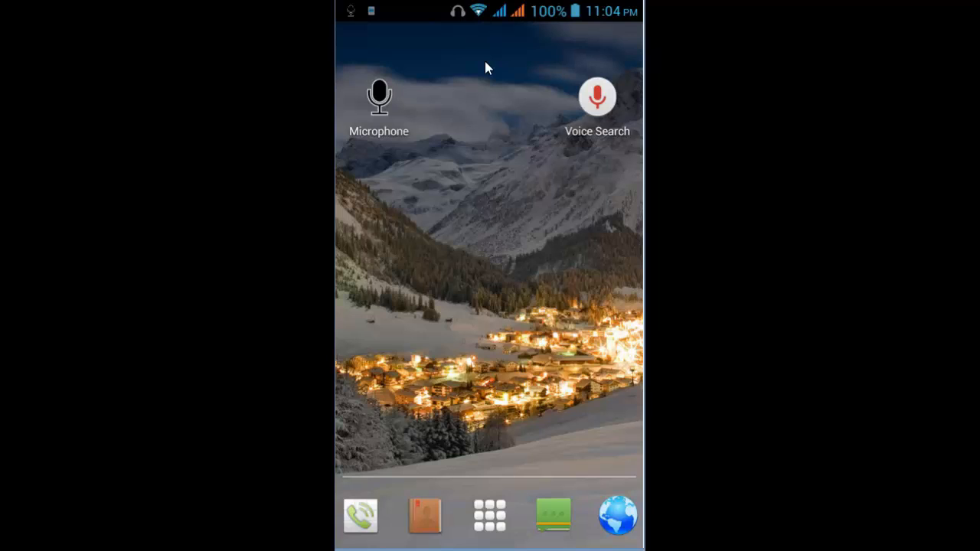
{"action": "left_click", "coordinate": [378, 96]}
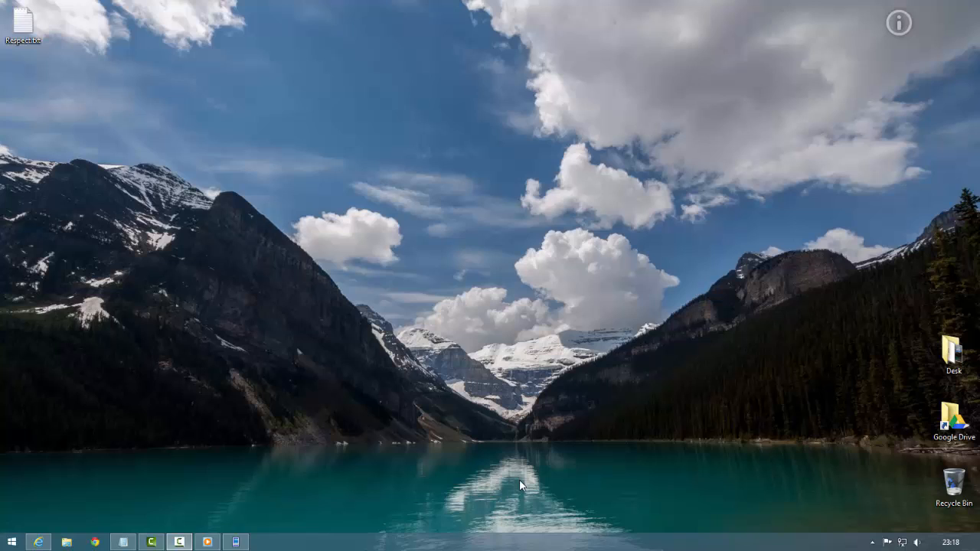
{"action": "mouse_move", "coordinate": [514, 513]}
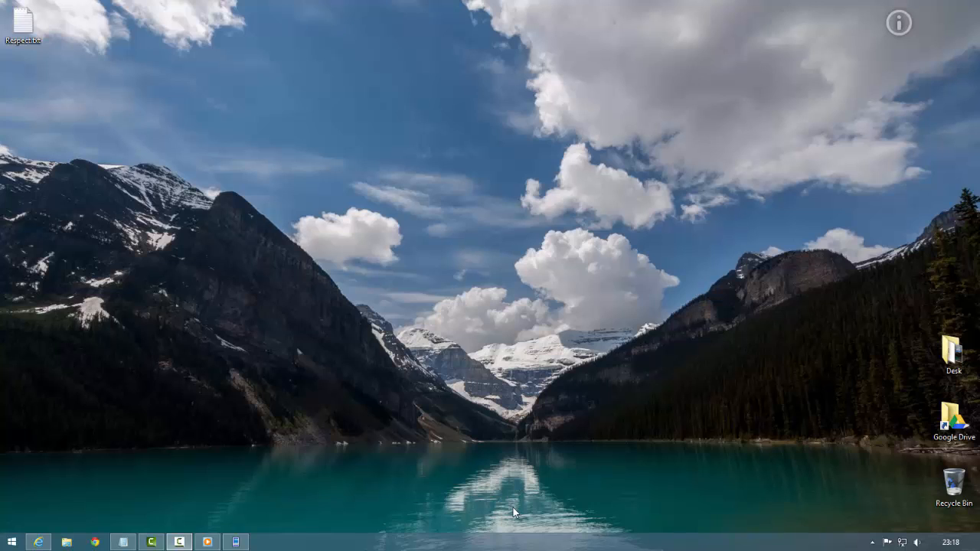
{"action": "mouse_move", "coordinate": [728, 372]}
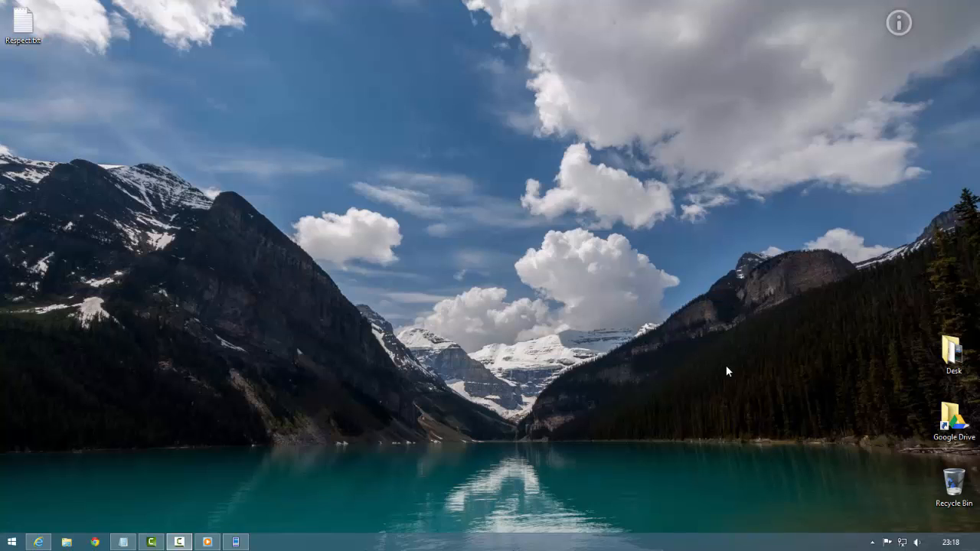
{"action": "mouse_move", "coordinate": [858, 486]}
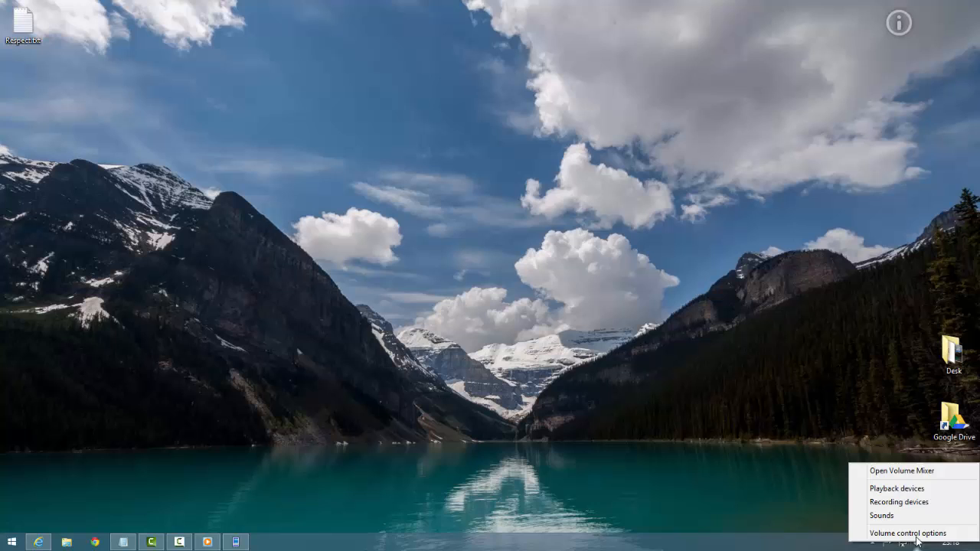
{"action": "mouse_move", "coordinate": [919, 502]}
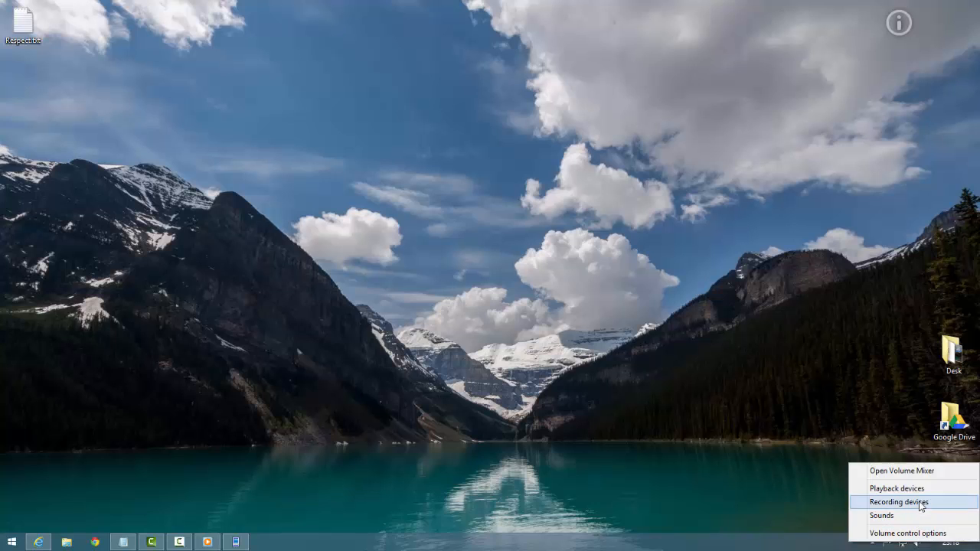
Step: Select 'Mic in at front panel (Pink)' in Recording devices, then right-click ManyCam
{"action": "left_click", "coordinate": [899, 502]}
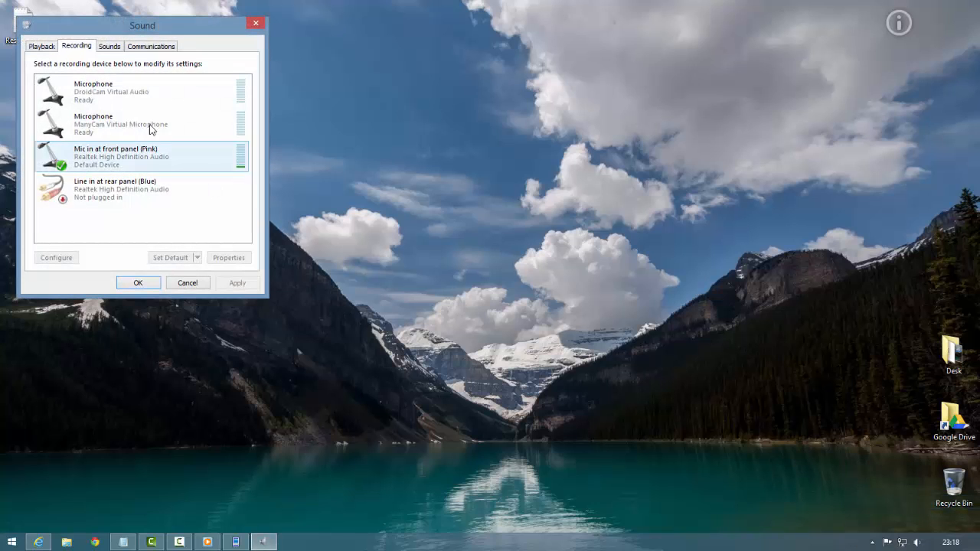
{"action": "mouse_move", "coordinate": [249, 161]}
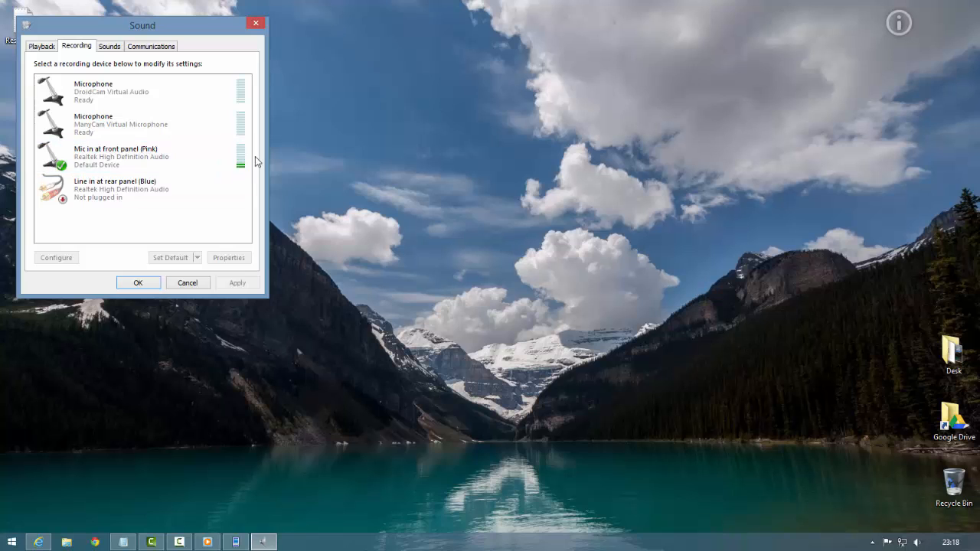
{"action": "left_click", "coordinate": [141, 156]}
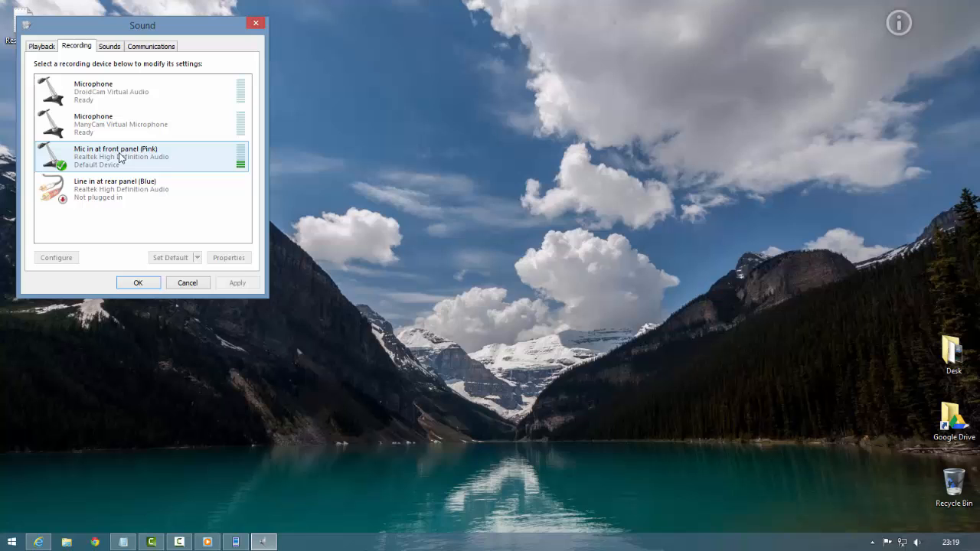
{"action": "right_click", "coordinate": [120, 124]}
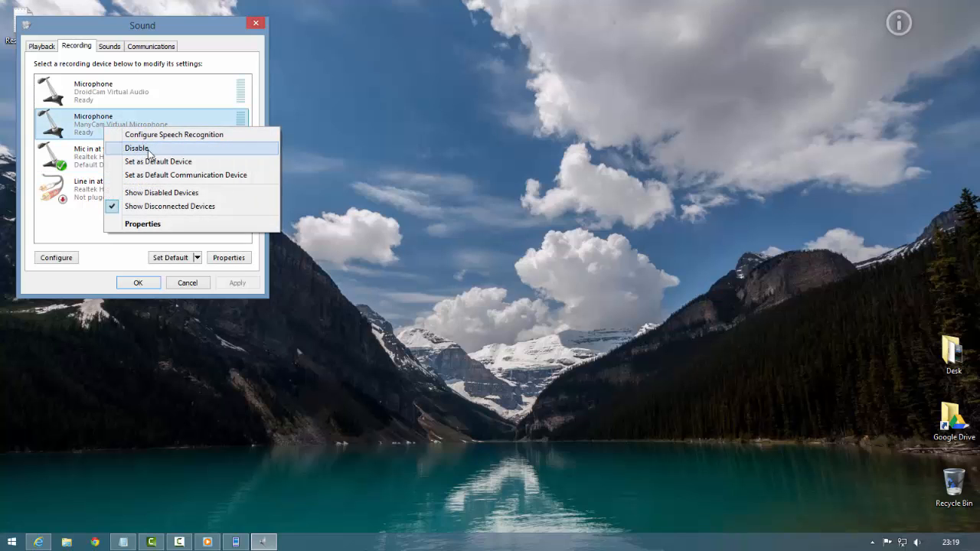
{"action": "mouse_move", "coordinate": [87, 161]}
{"action": "type", "text": "sou"}
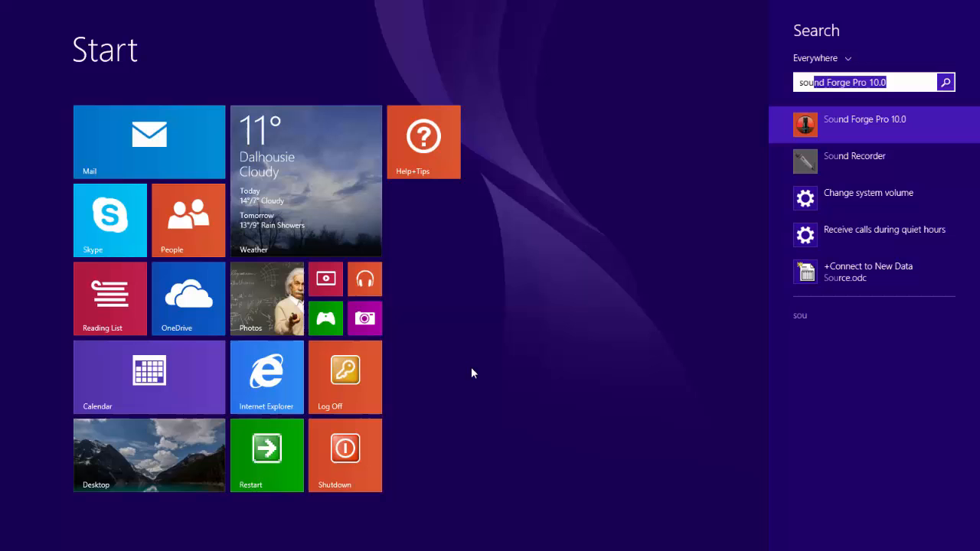
{"action": "mouse_move", "coordinate": [808, 166]}
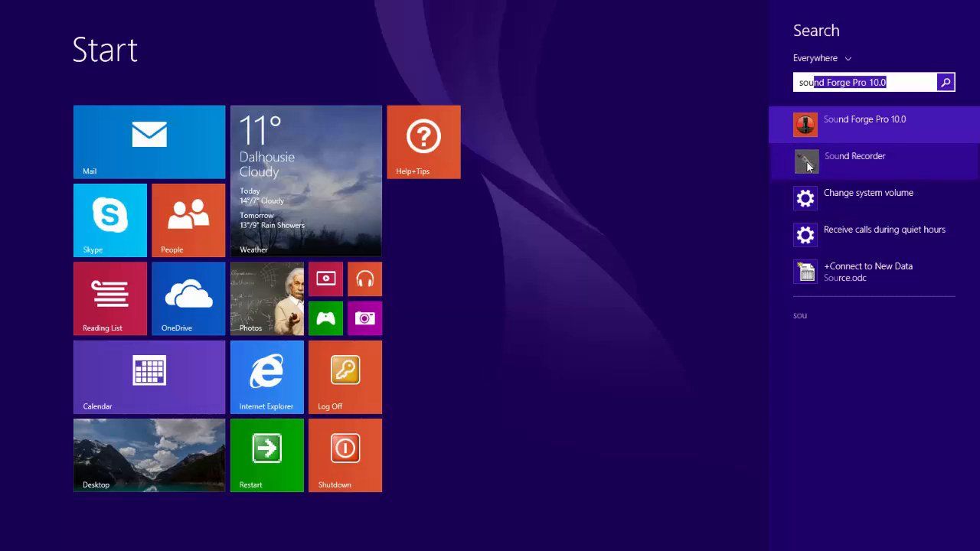
Step: Launch Sound Recorder from the 'sound' Start search results
{"action": "left_click", "coordinate": [855, 157]}
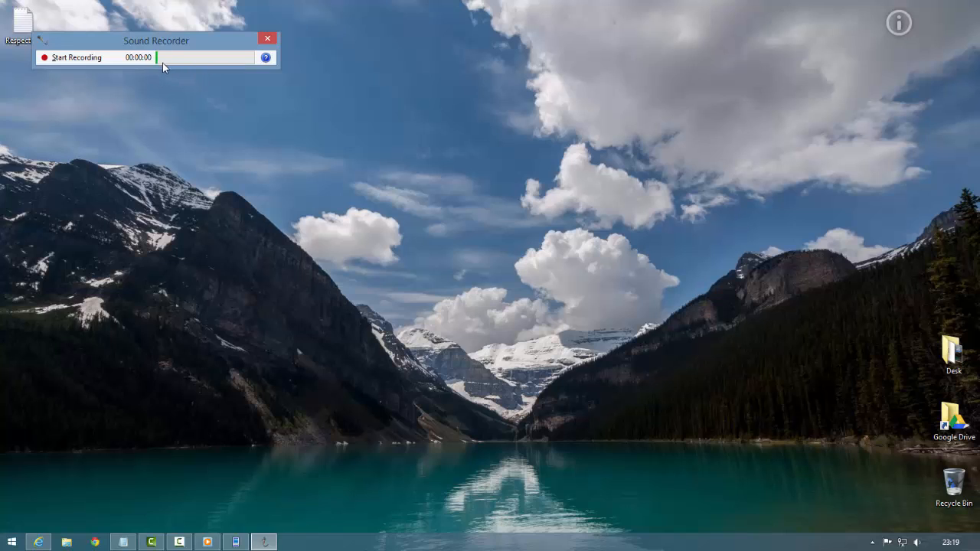
{"action": "mouse_move", "coordinate": [191, 79]}
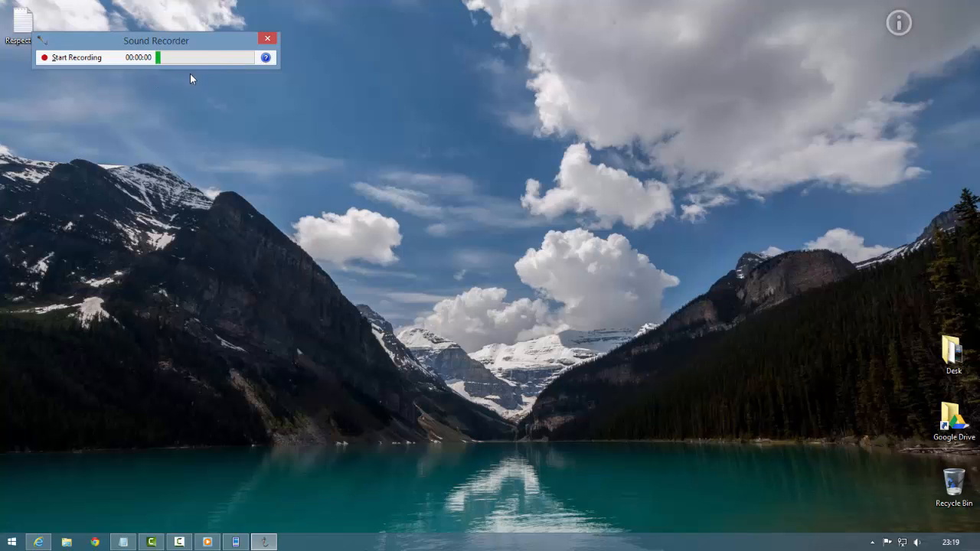
{"action": "mouse_move", "coordinate": [73, 61]}
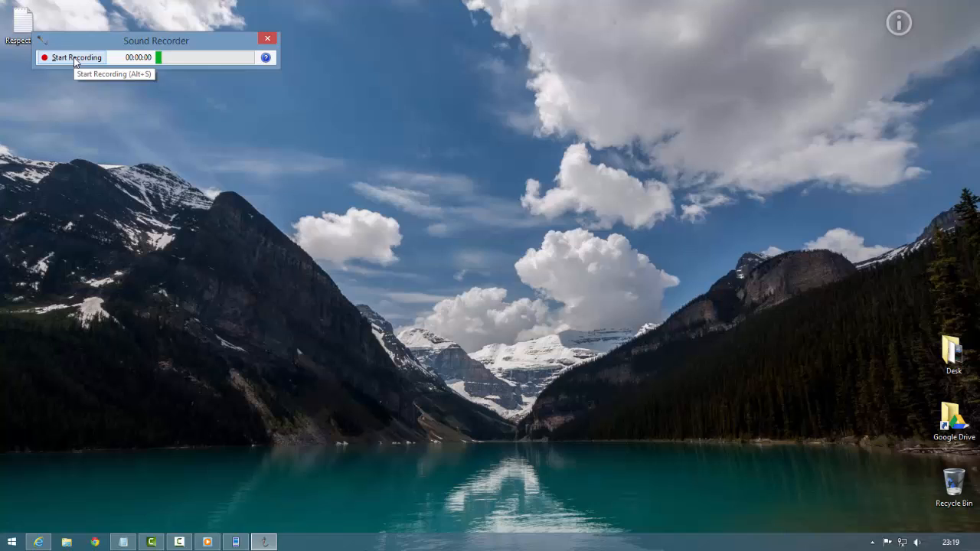